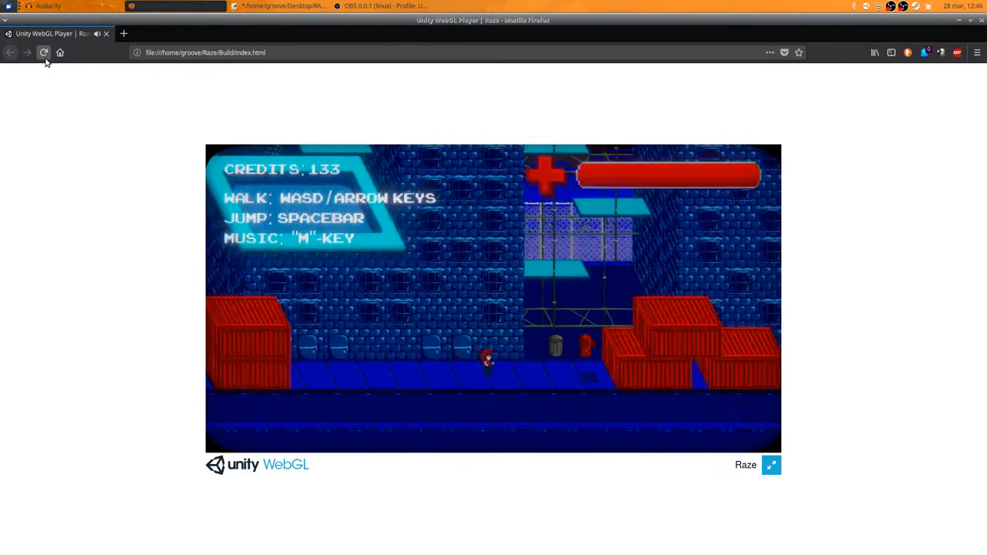
Move Raze left along the street and up the scaffolding, keeping 133 credits.
key(Left)
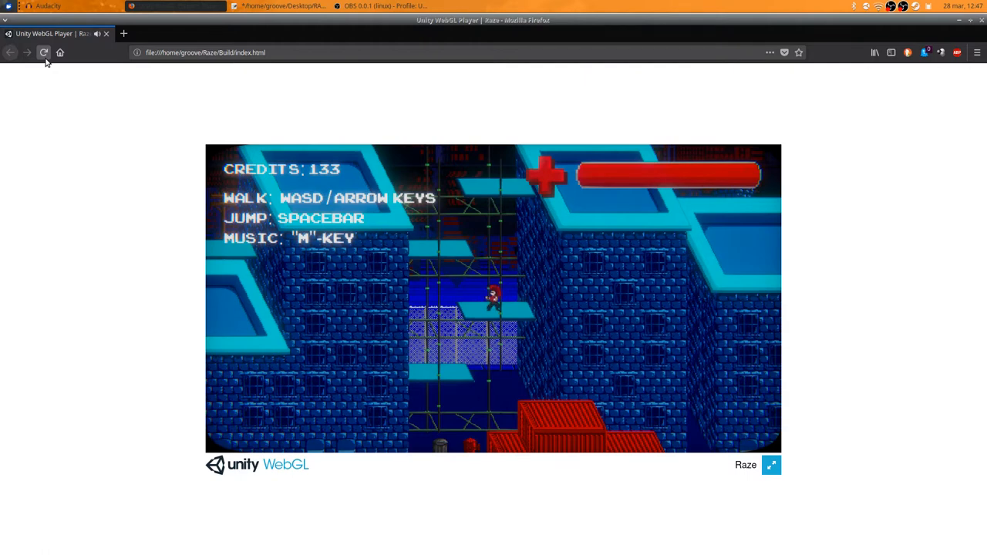
click(123, 34)
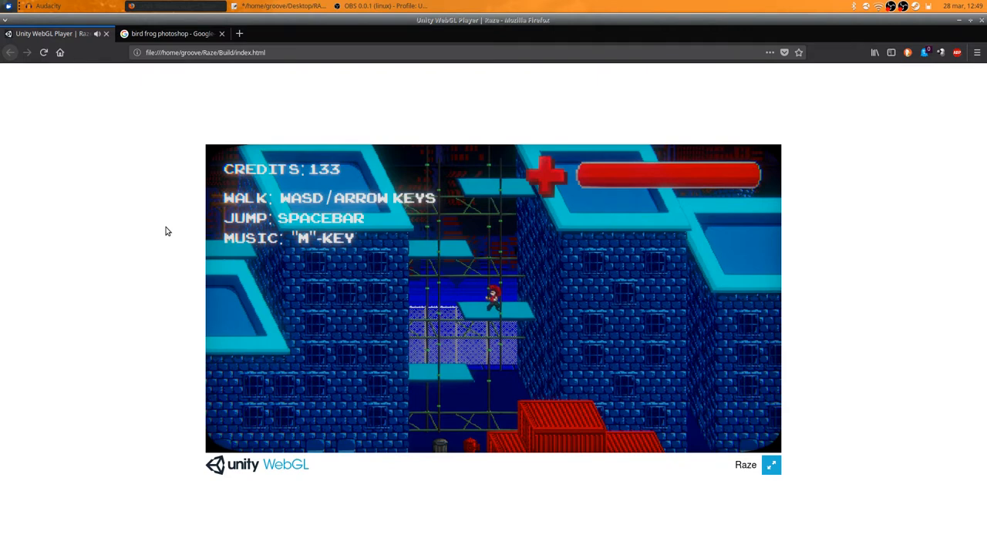
View the white chicken-dog hybrid photo full size in the bird frog photoshop results.
click(170, 34)
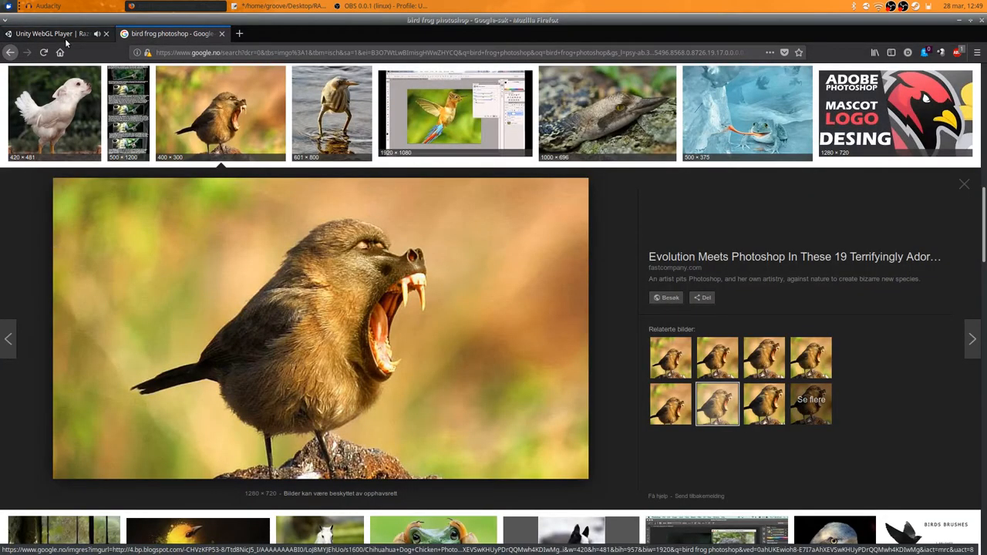
click(54, 111)
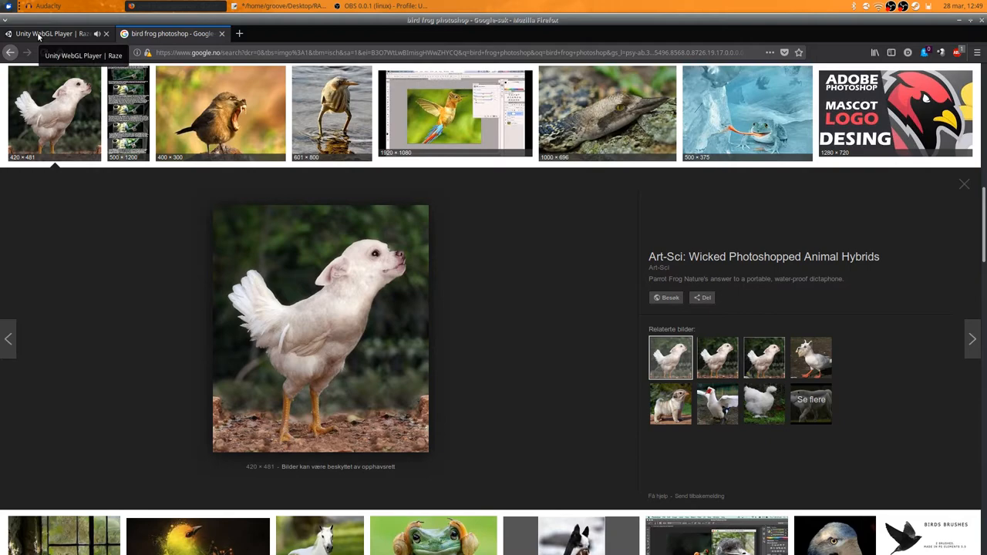
mouse_move(126, 313)
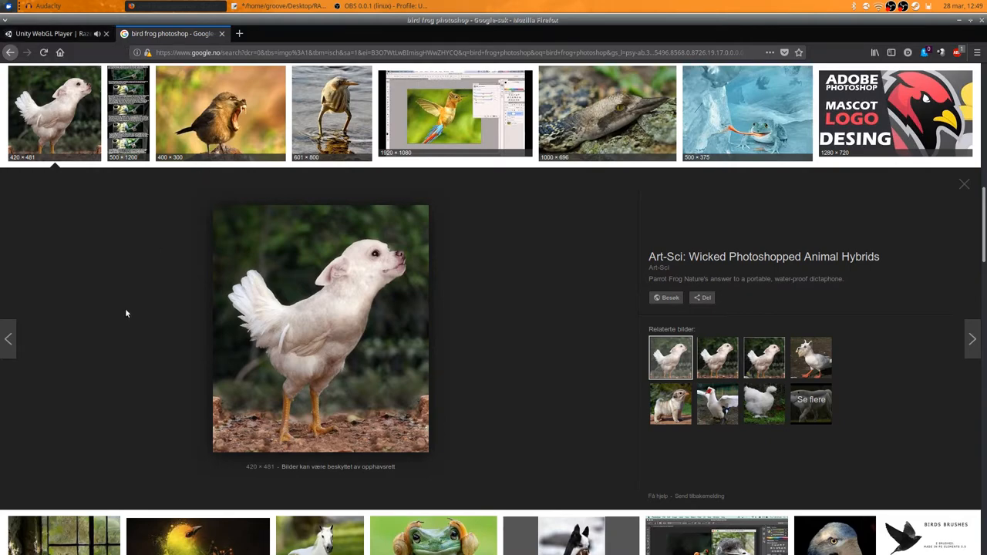
scroll(down, 3)
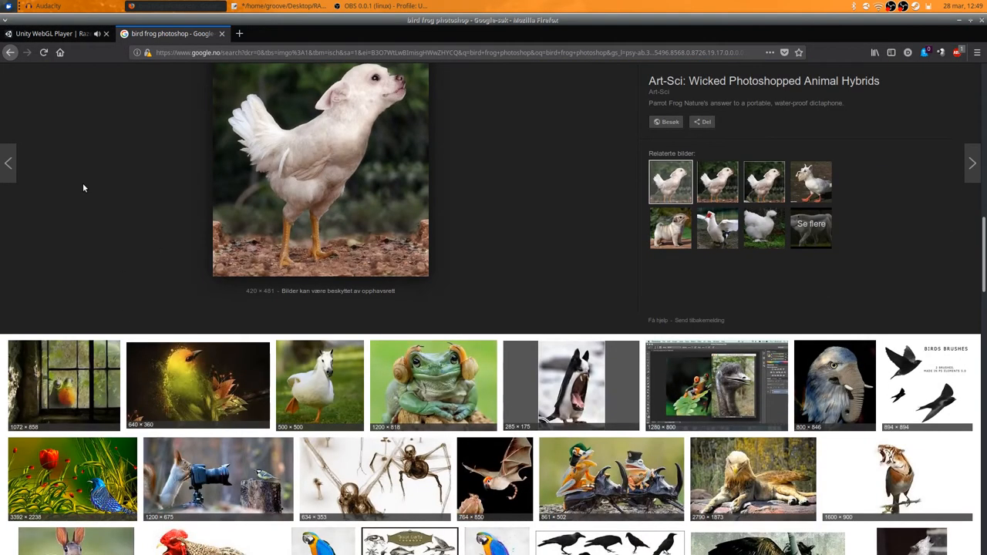